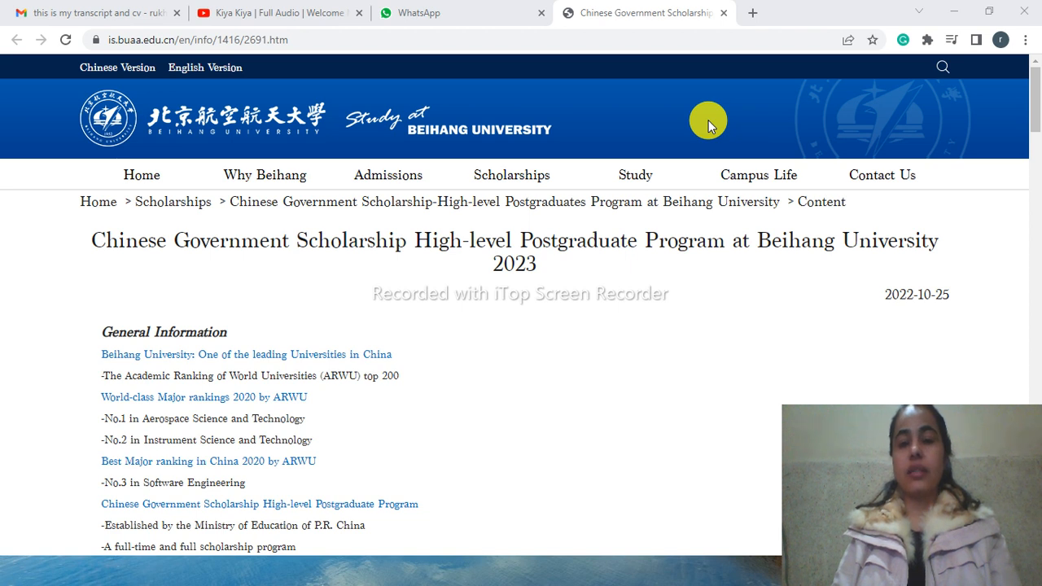
mouse_move(568, 210)
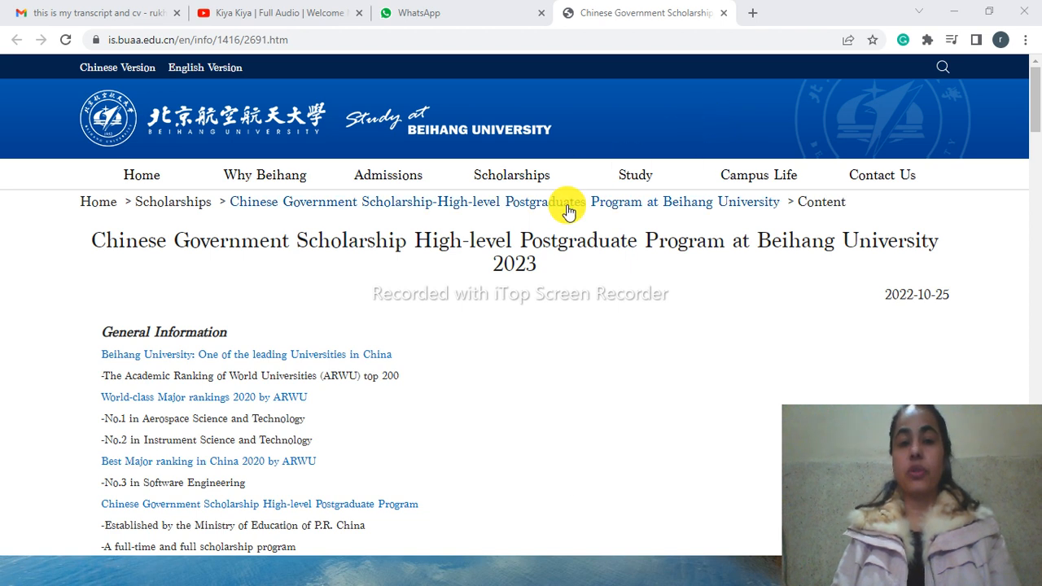
mouse_move(504, 259)
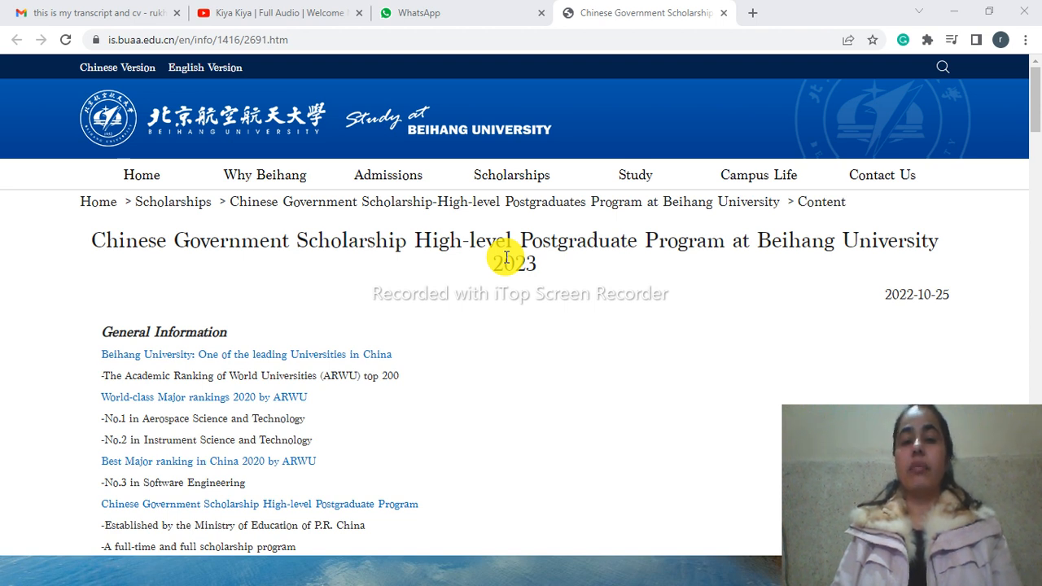
mouse_move(704, 267)
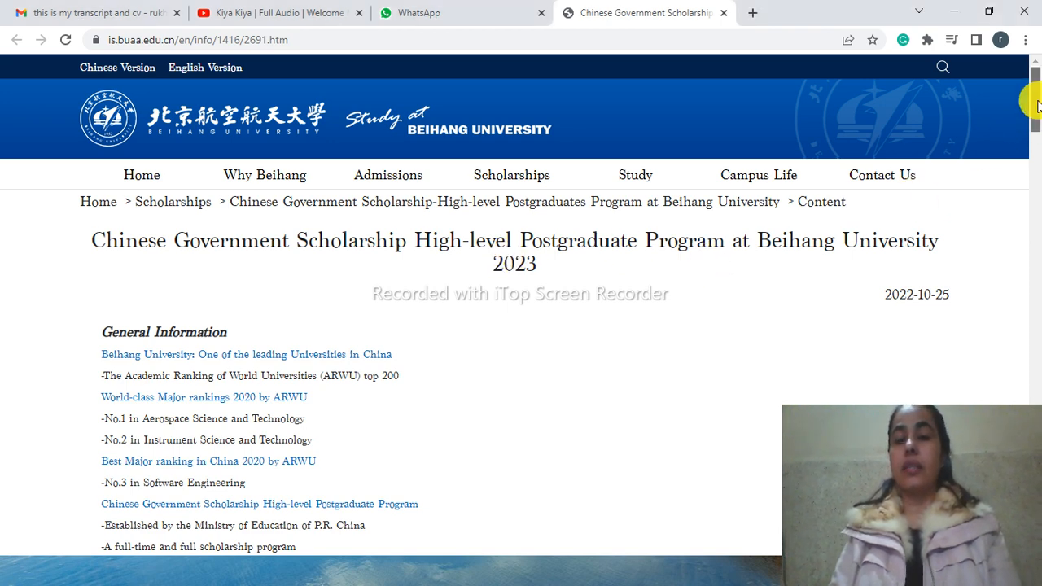
scroll("down", 3)
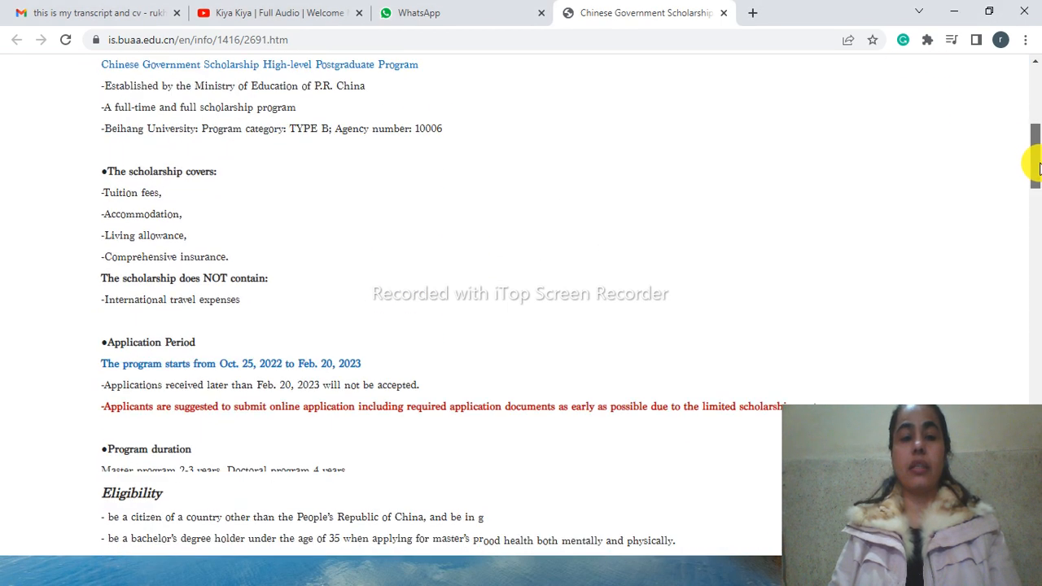
scroll("down", 3)
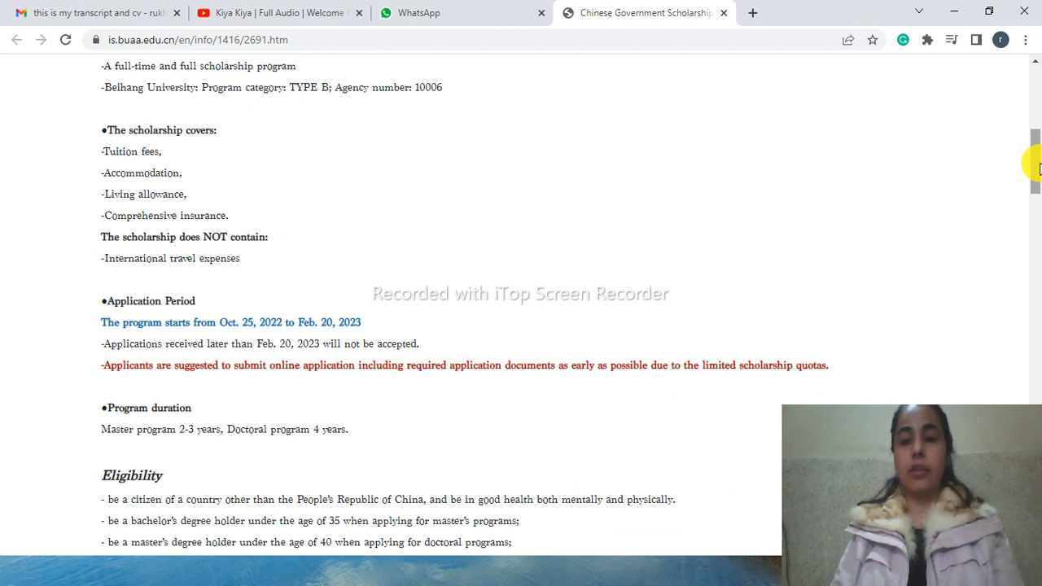
mouse_move(590, 194)
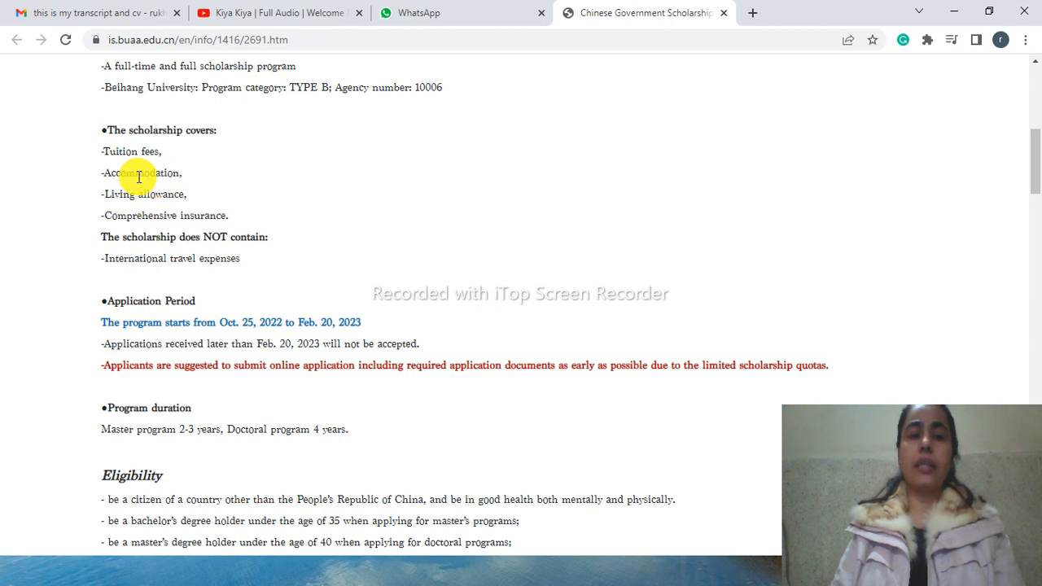
mouse_move(130, 167)
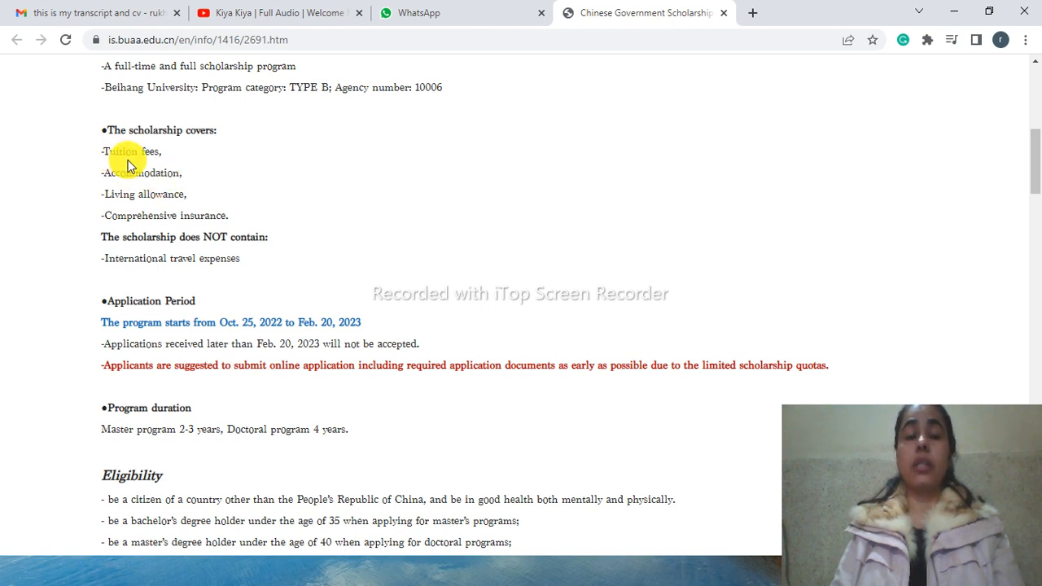
mouse_move(206, 216)
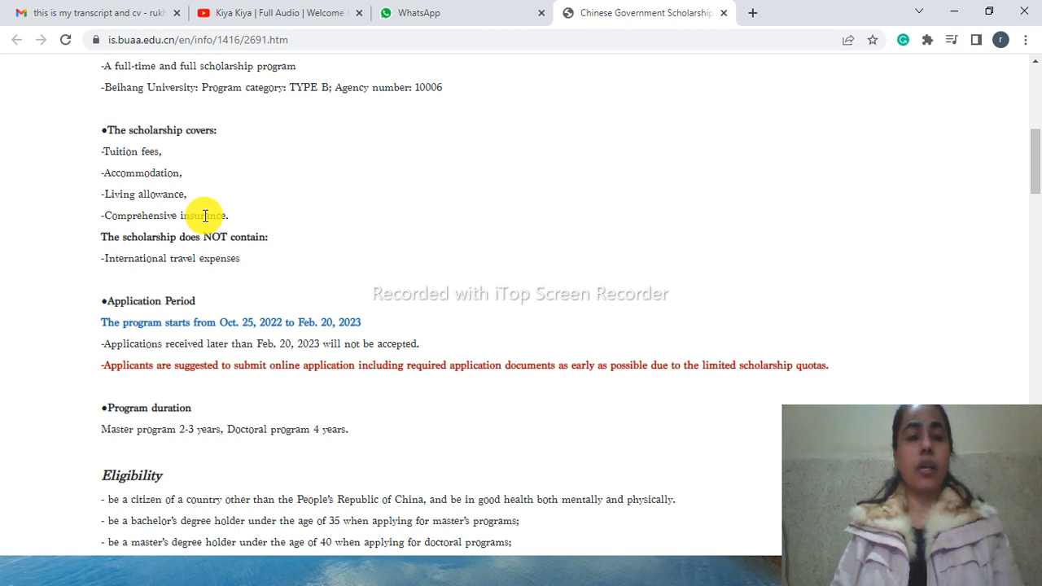
mouse_move(210, 159)
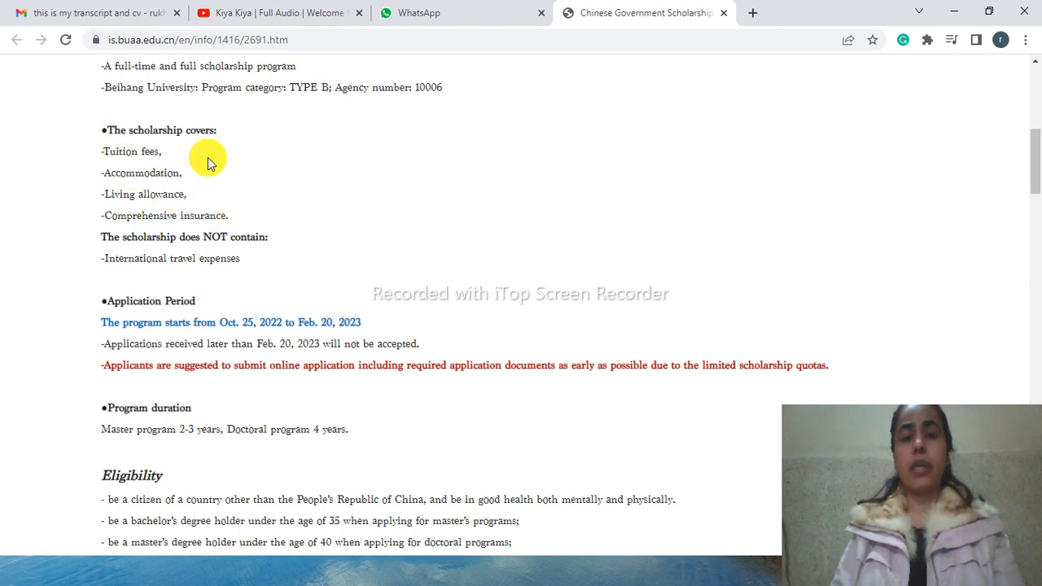
mouse_move(163, 175)
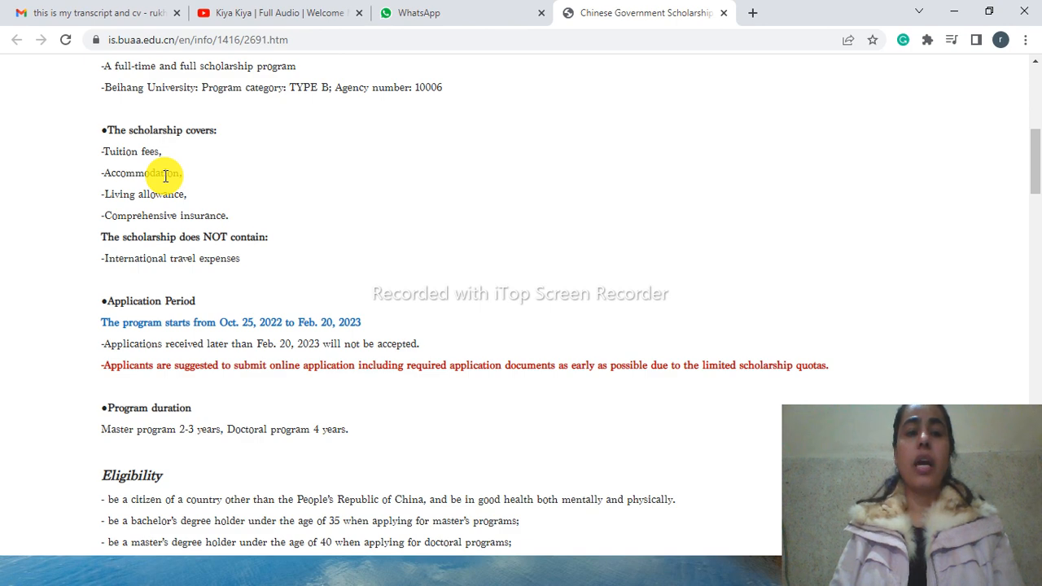
mouse_move(193, 212)
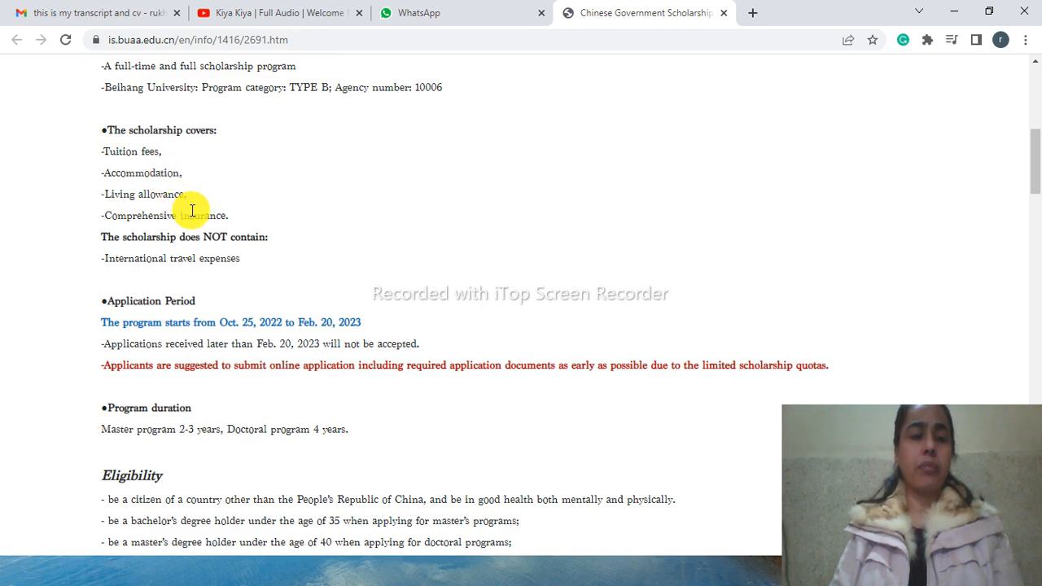
mouse_move(1036, 150)
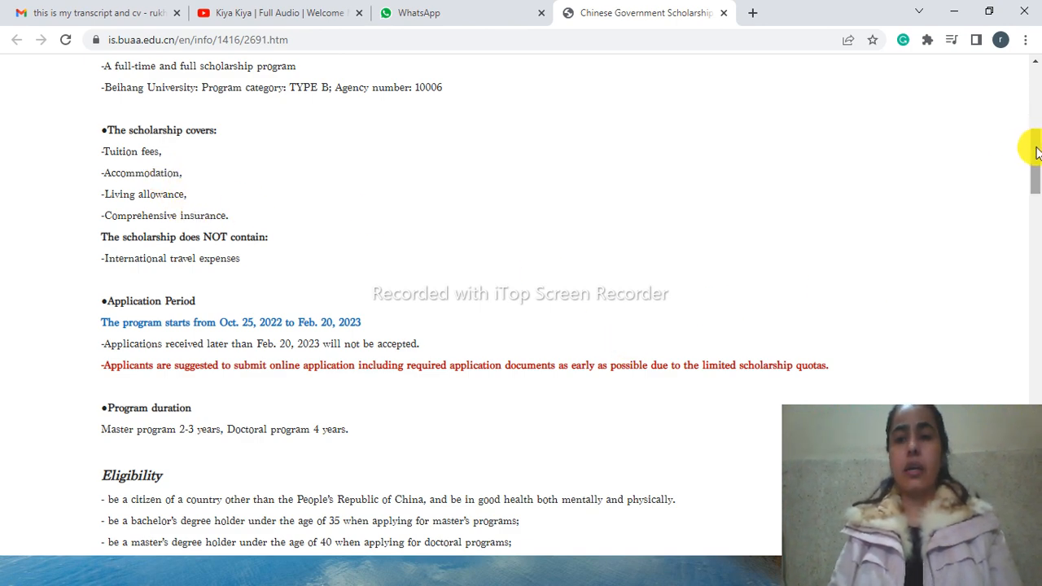
scroll("down", 3)
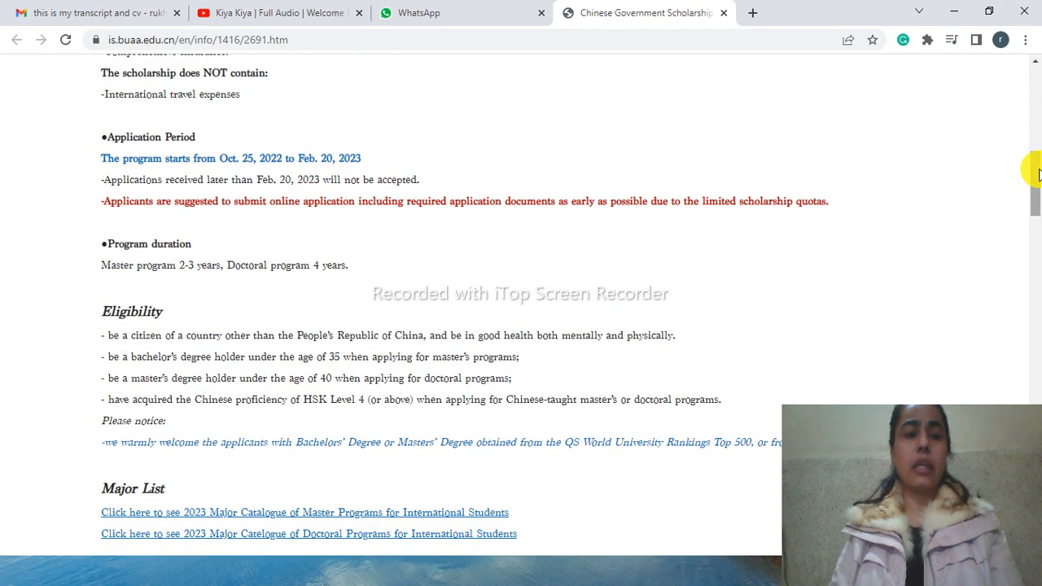
mouse_move(275, 150)
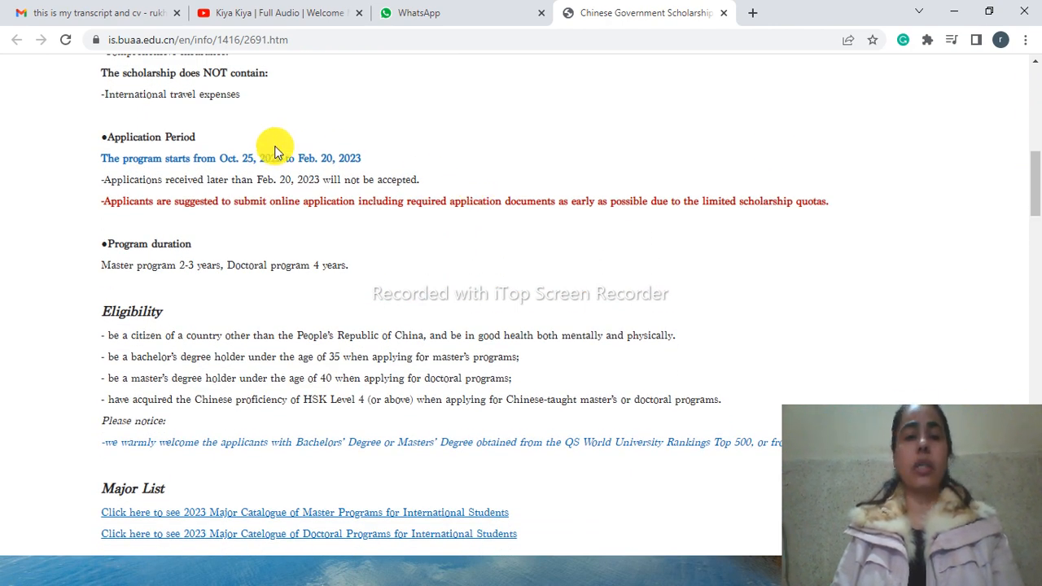
mouse_move(337, 178)
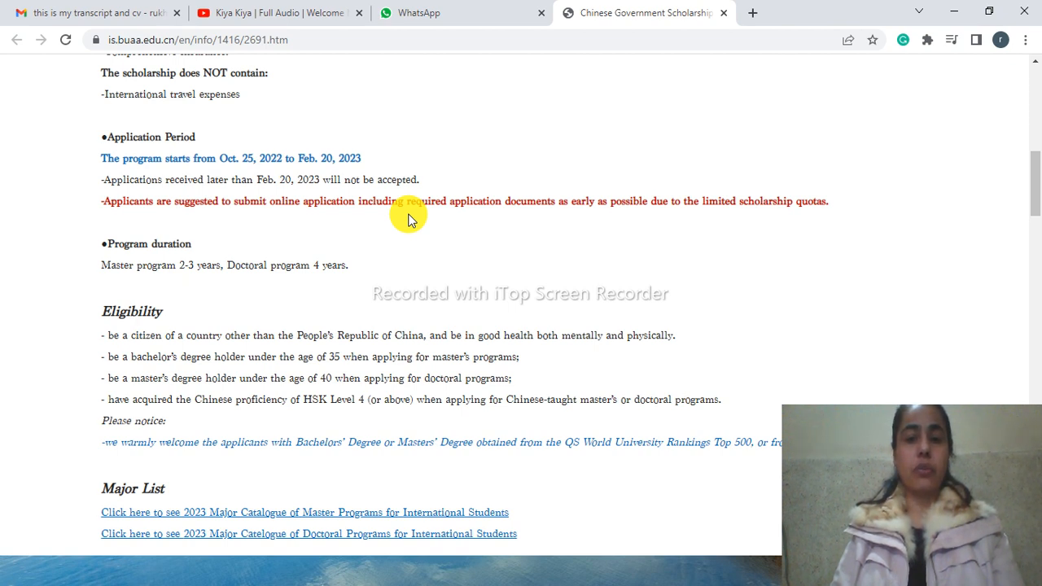
mouse_move(171, 313)
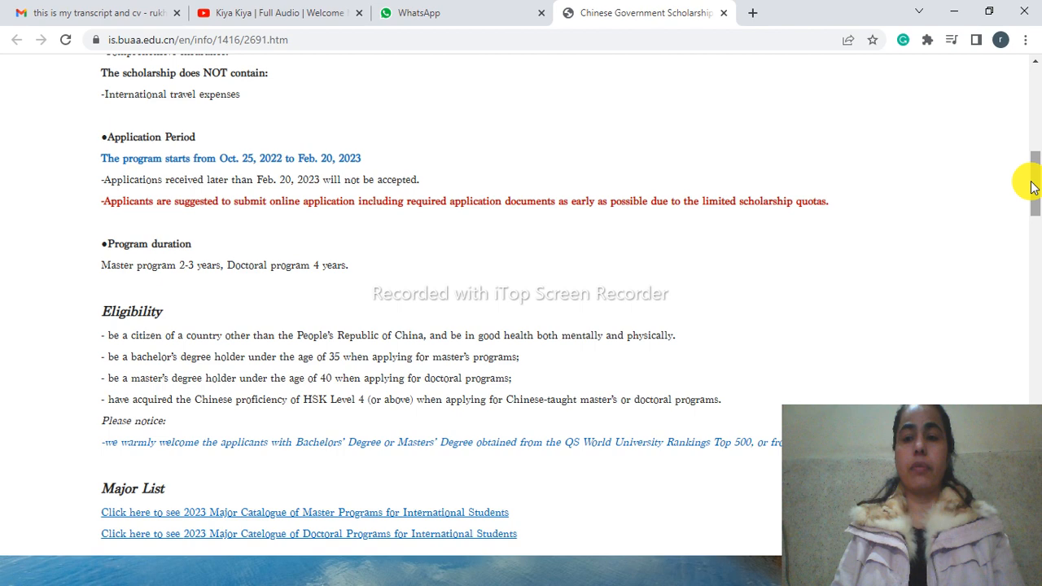
scroll("down", 3)
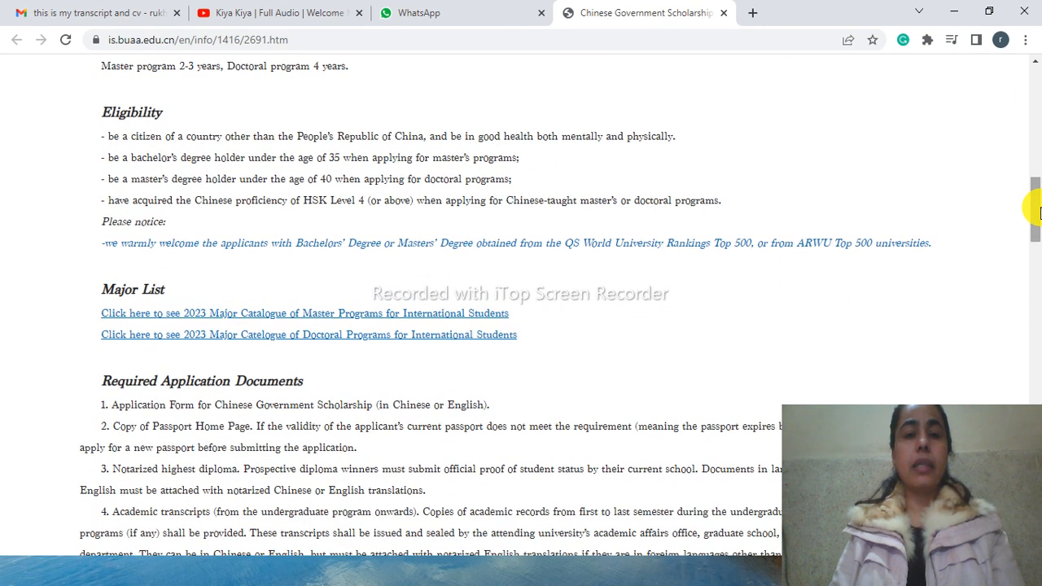
mouse_move(326, 177)
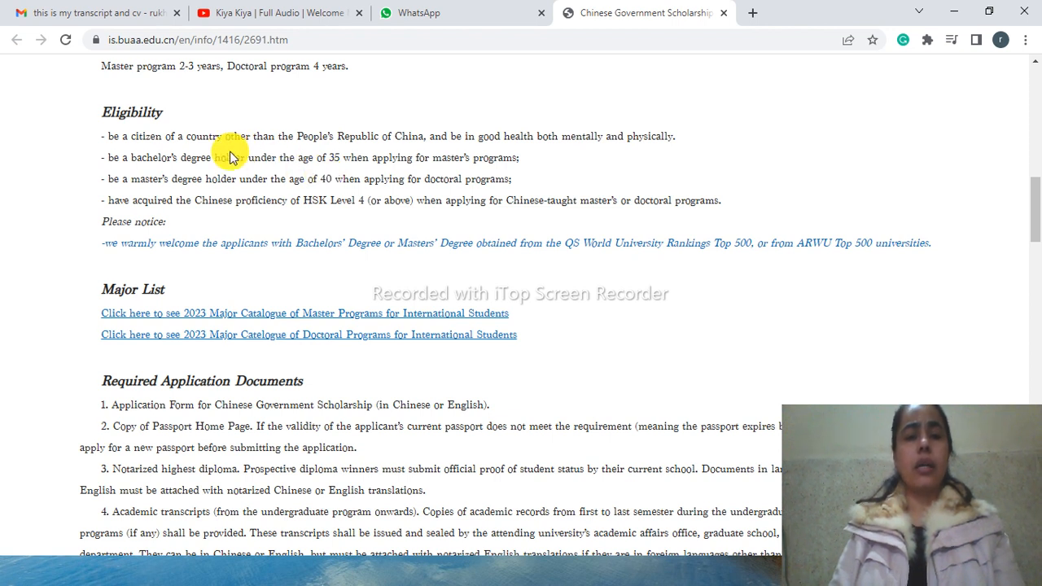
mouse_move(366, 178)
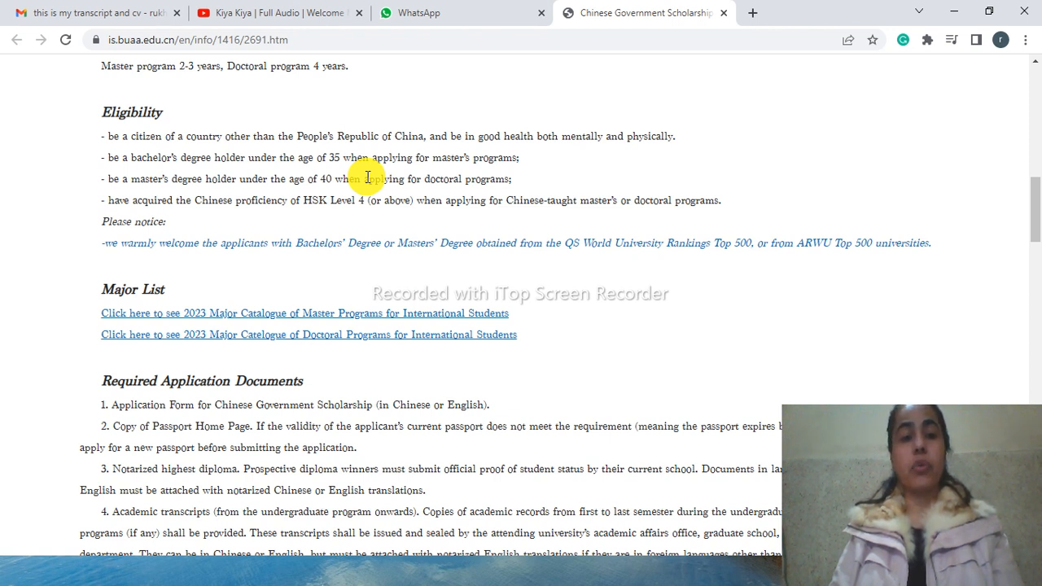
mouse_move(663, 281)
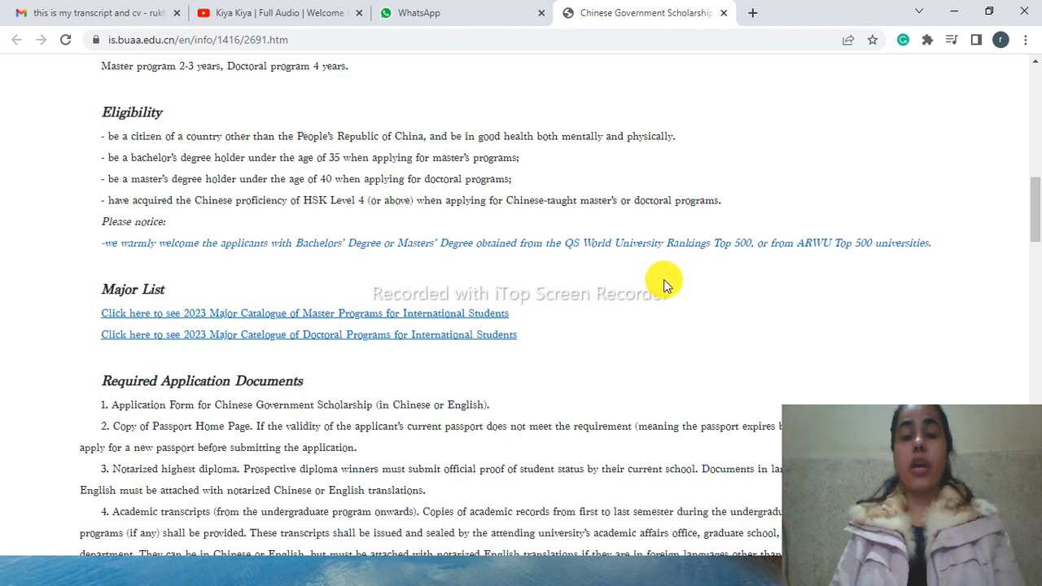
mouse_move(1035, 206)
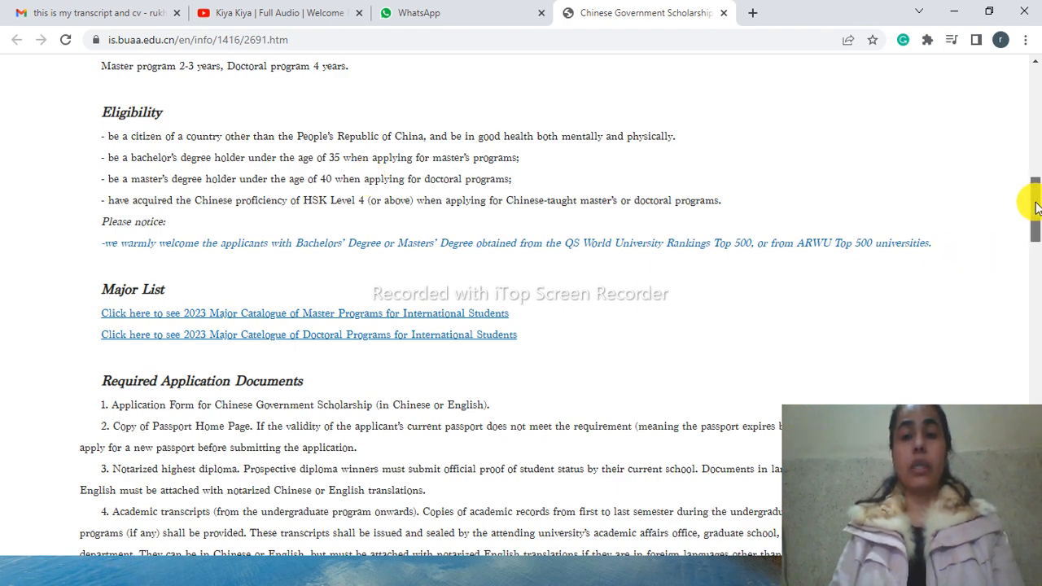
scroll("down", 3)
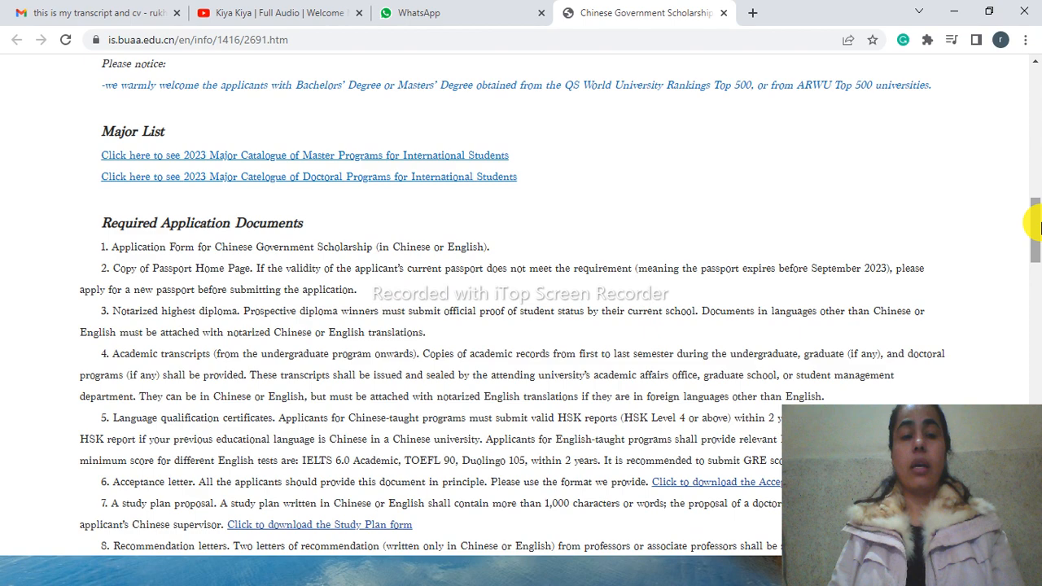
scroll("down", 3)
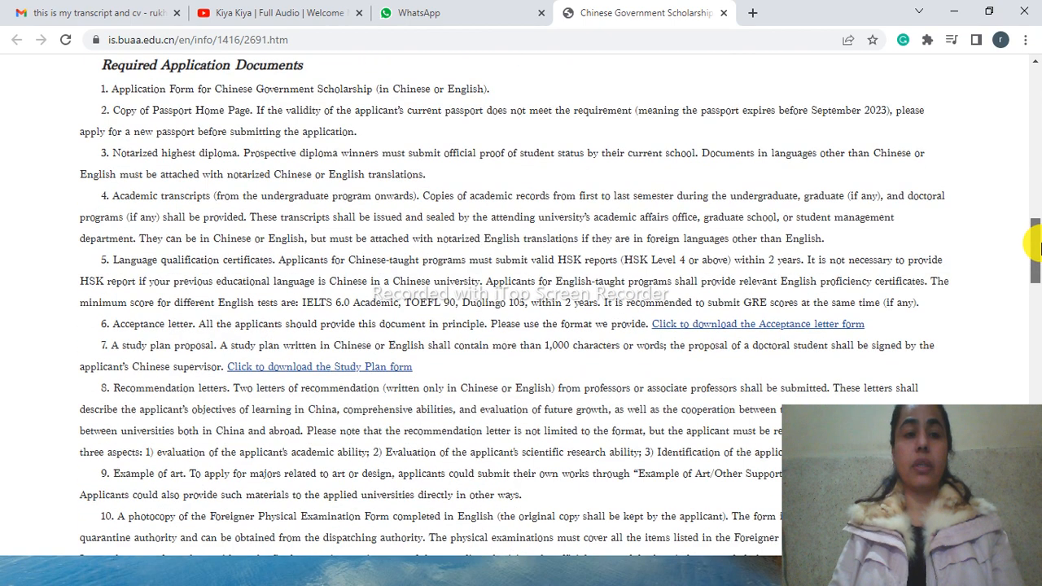
scroll("up", 3)
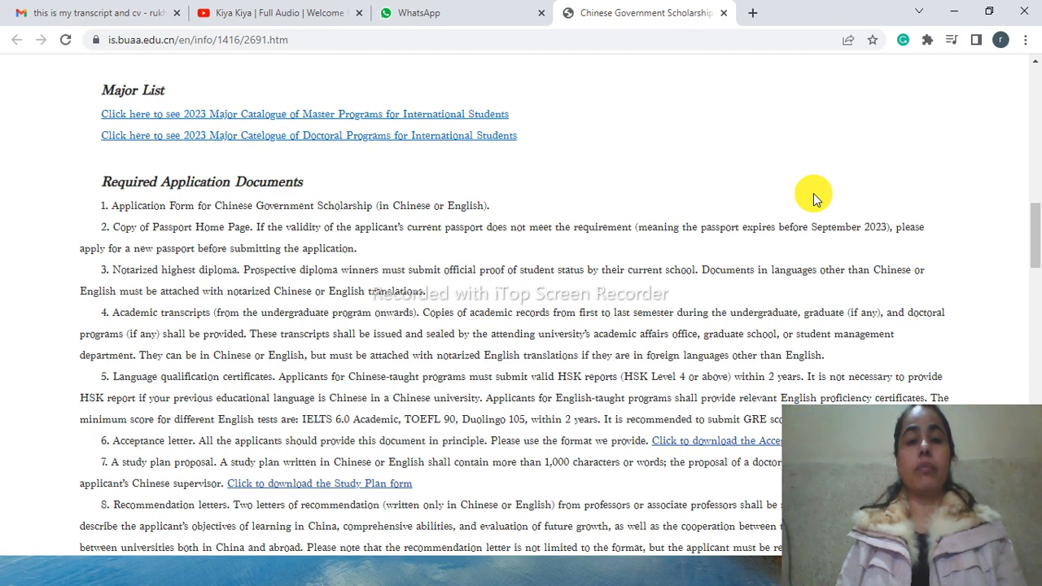
mouse_move(615, 175)
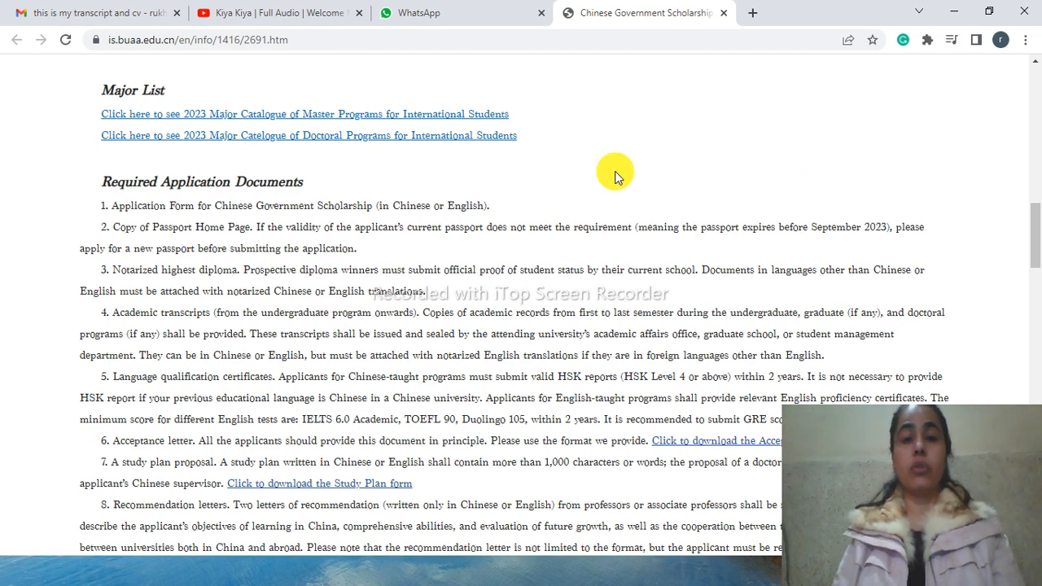
mouse_move(1036, 232)
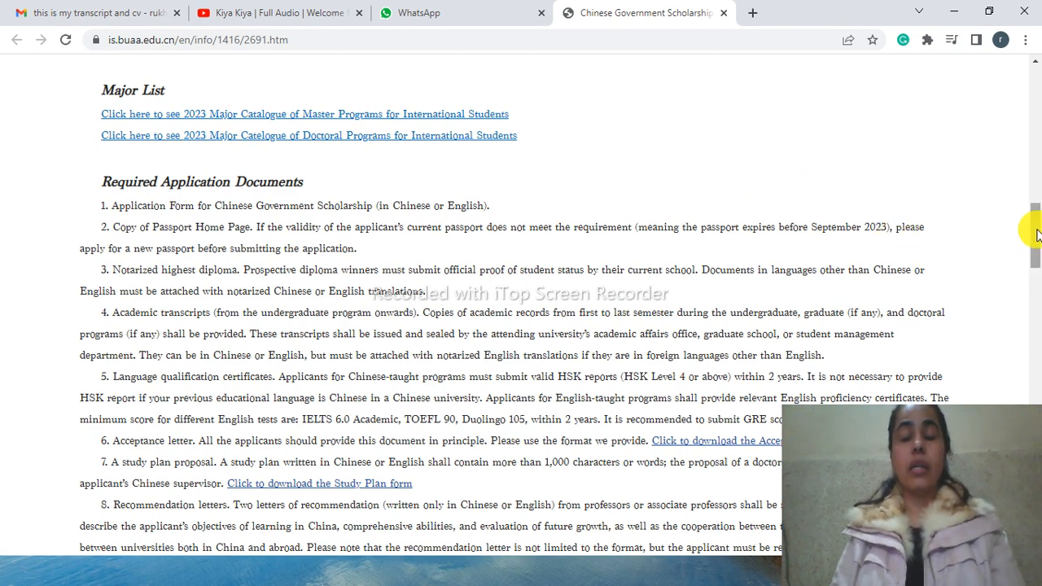
scroll("down", 3)
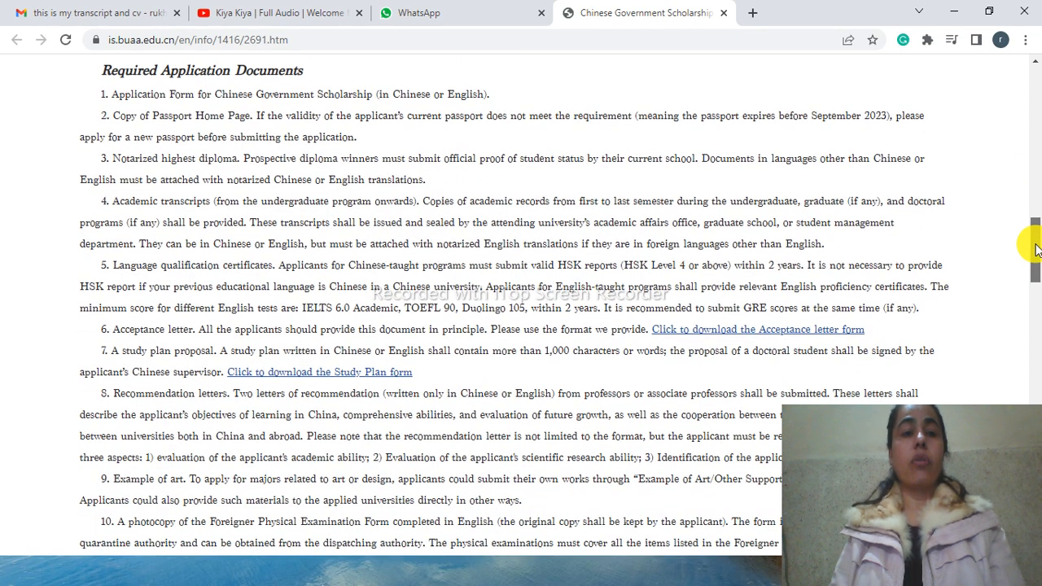
scroll("down", 3)
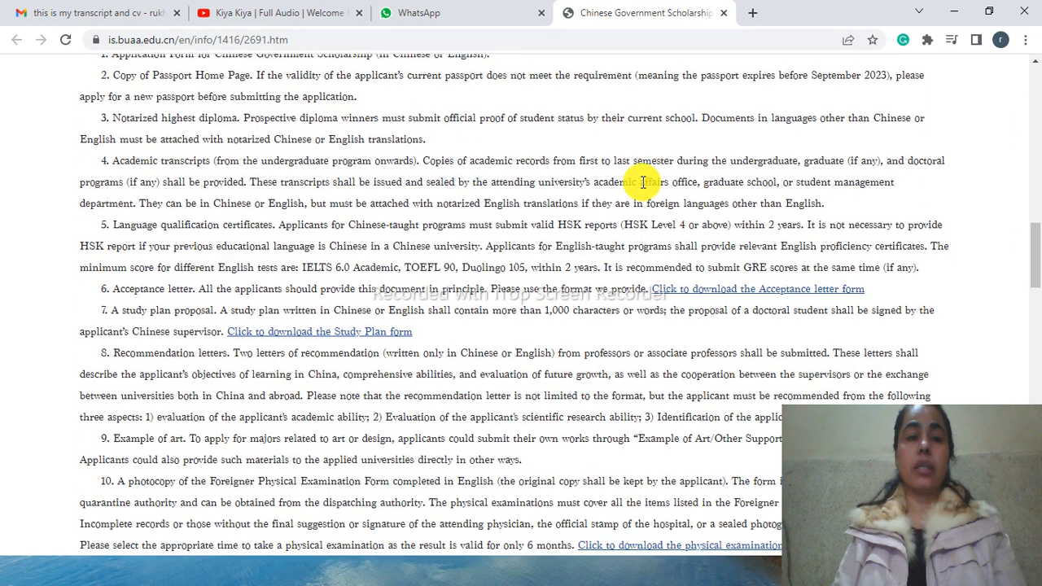
mouse_move(163, 87)
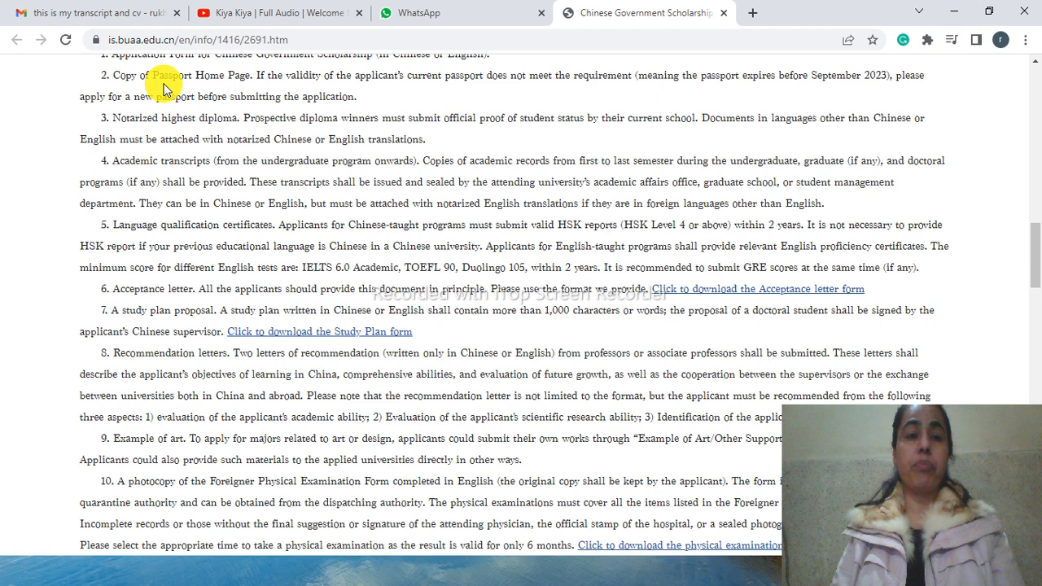
mouse_move(157, 149)
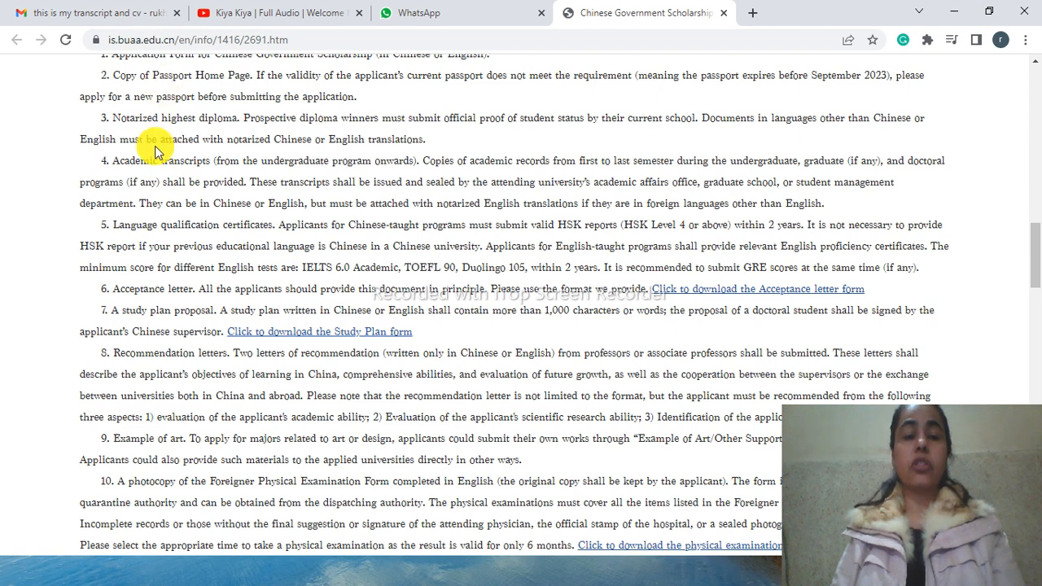
mouse_move(171, 229)
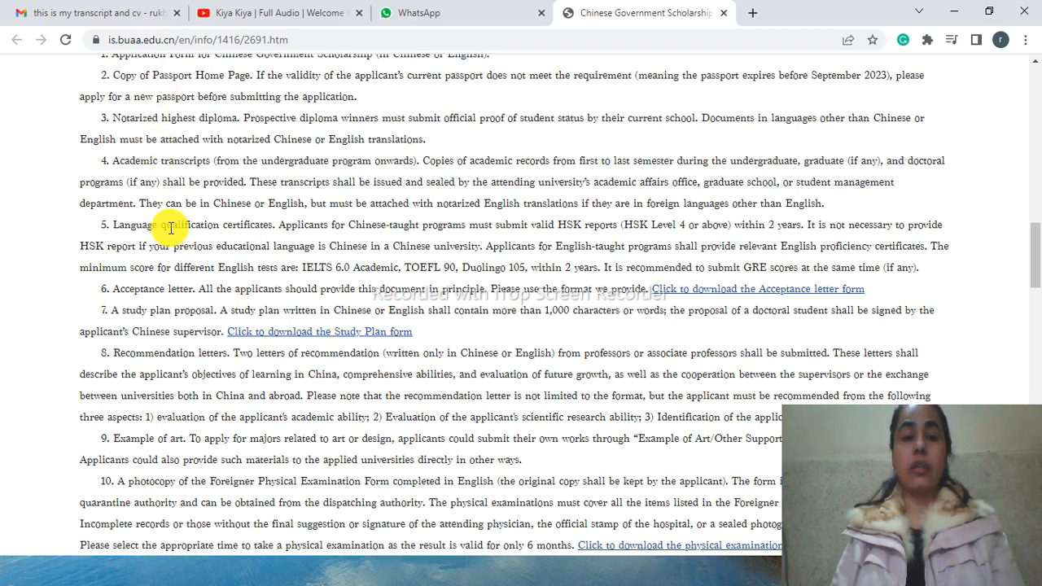
mouse_move(217, 230)
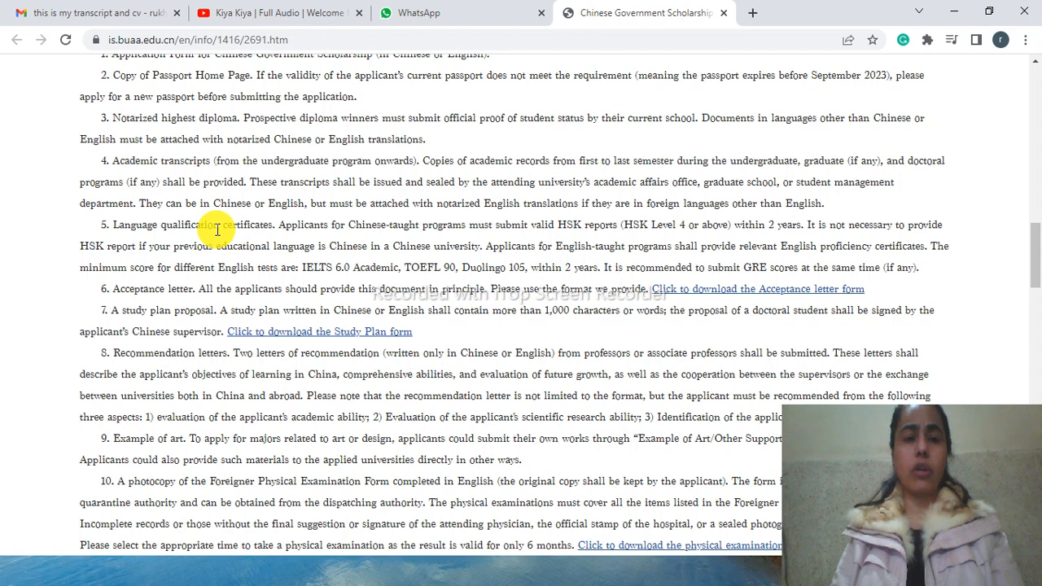
mouse_move(185, 290)
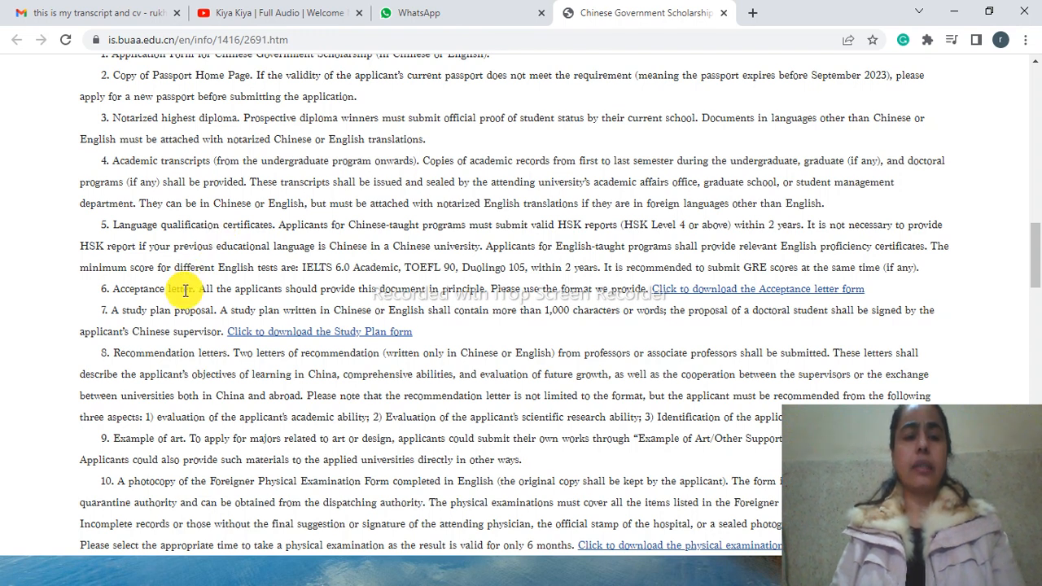
mouse_move(171, 333)
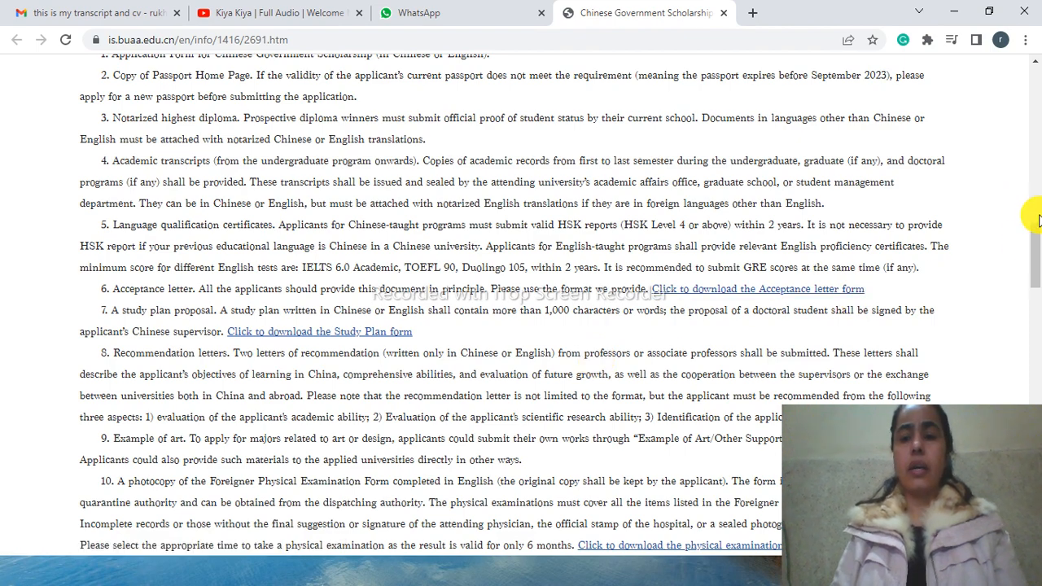
scroll("down", 3)
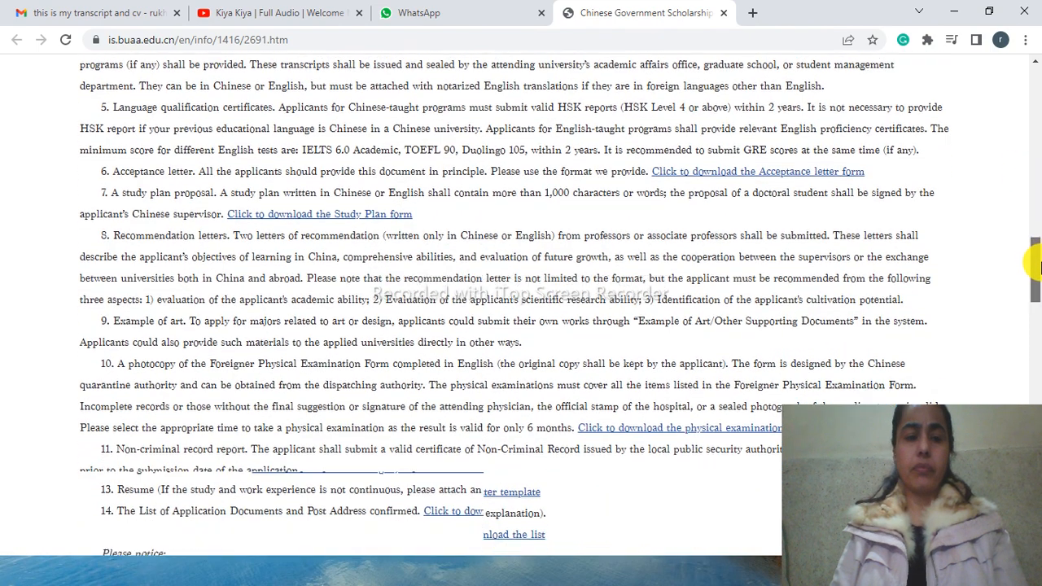
scroll("down", 3)
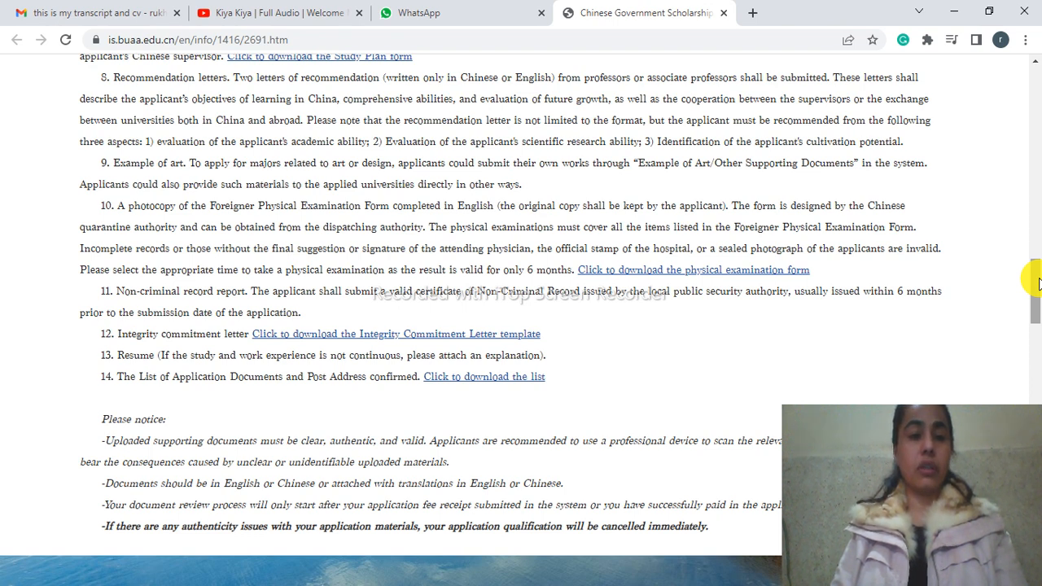
scroll("down", 3)
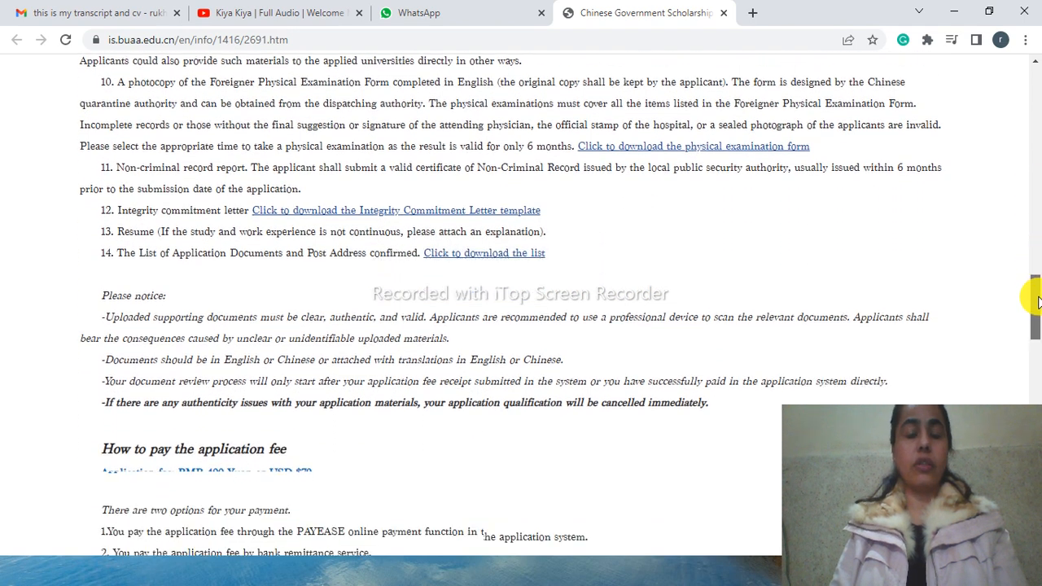
scroll("down", 3)
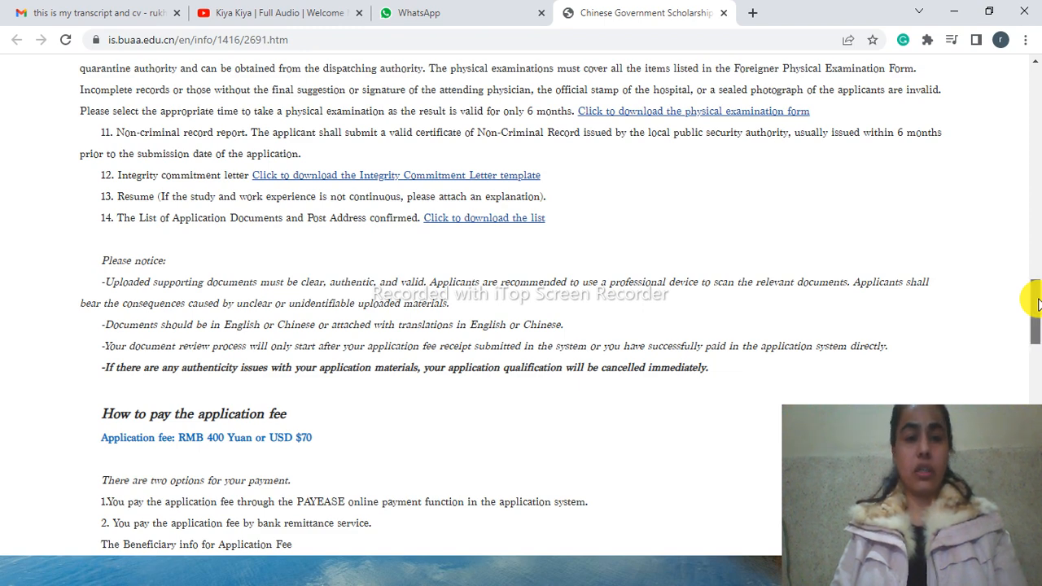
scroll("down", 3)
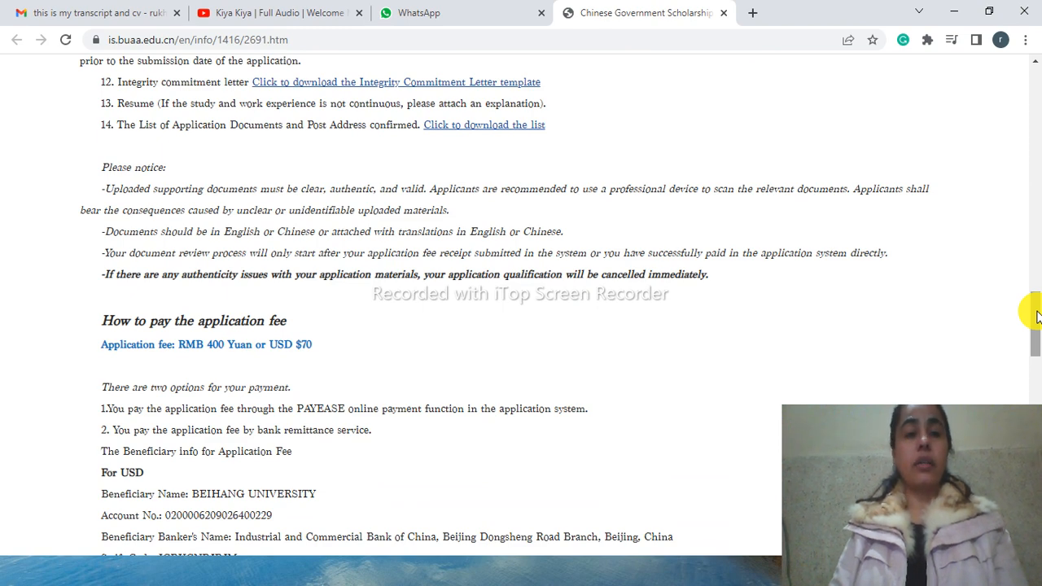
scroll("down", 3)
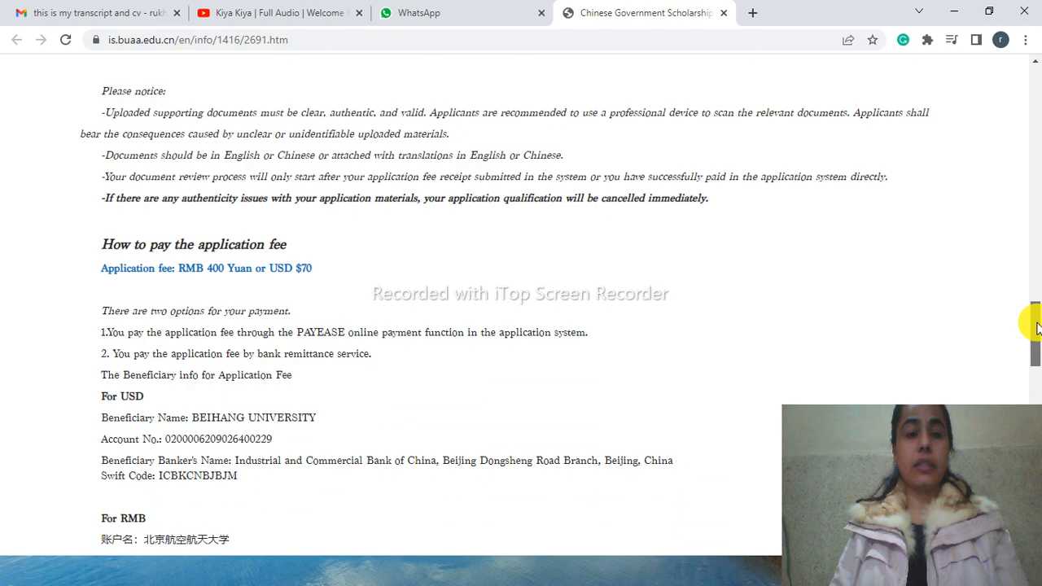
scroll("down", 3)
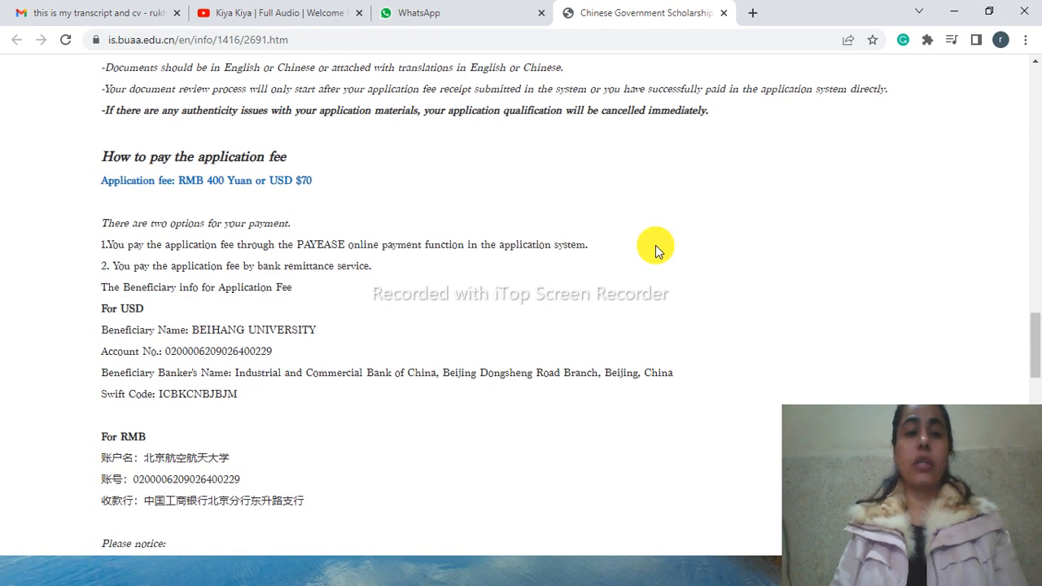
mouse_move(320, 179)
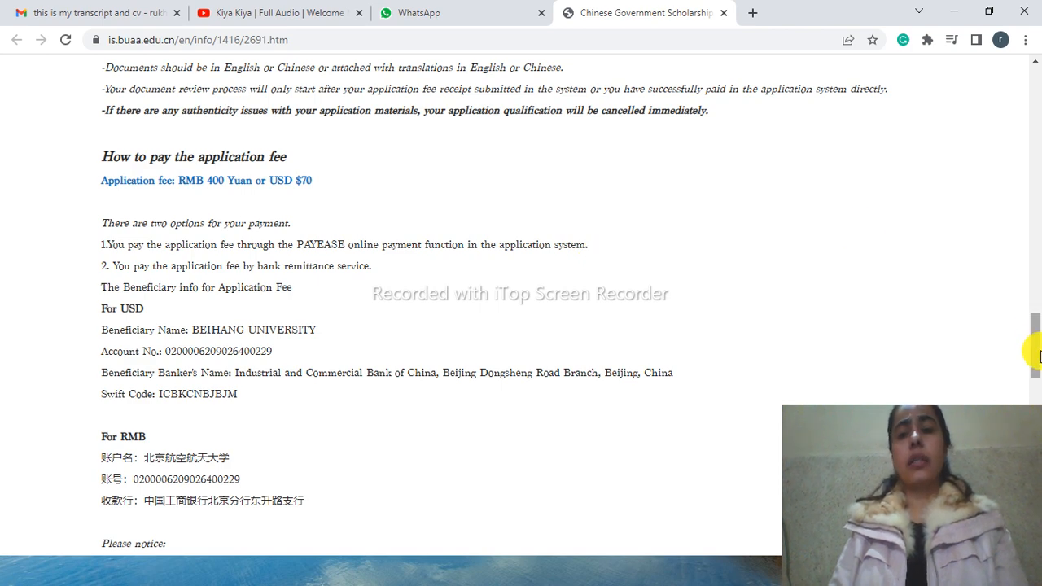
scroll("up", 3)
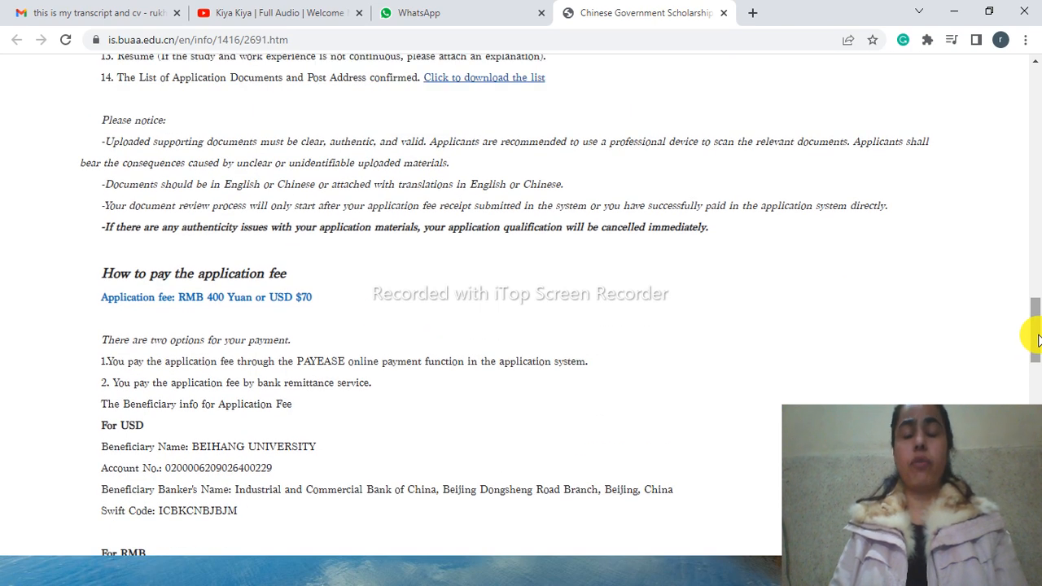